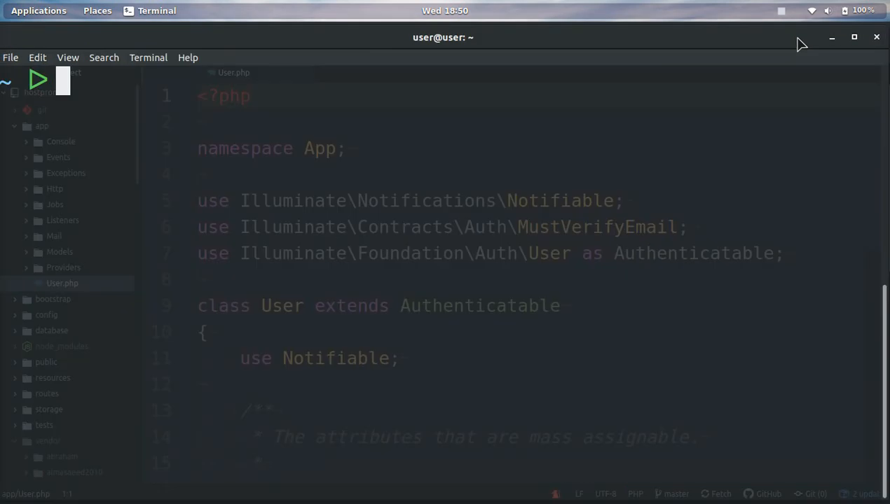
# - Run apm update in Terminal and confirm yes, listing editorconfig and language-blade updates
pyautogui.write('apm')
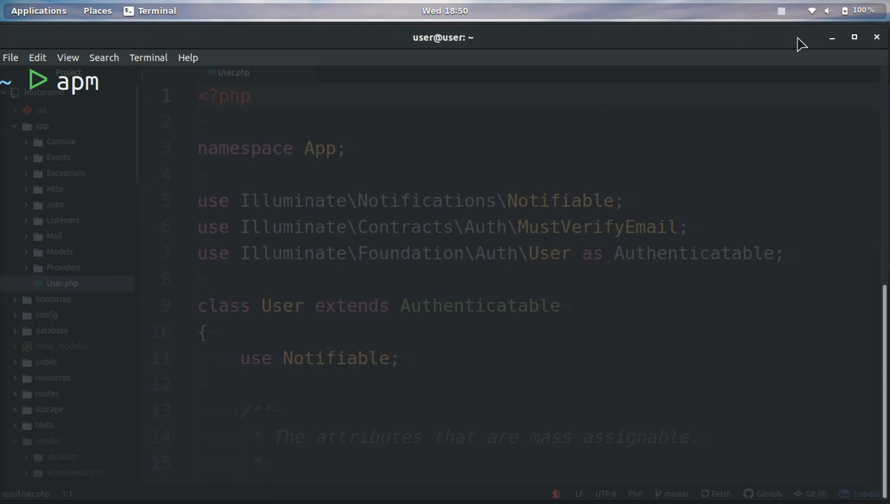
pyautogui.write('upd')
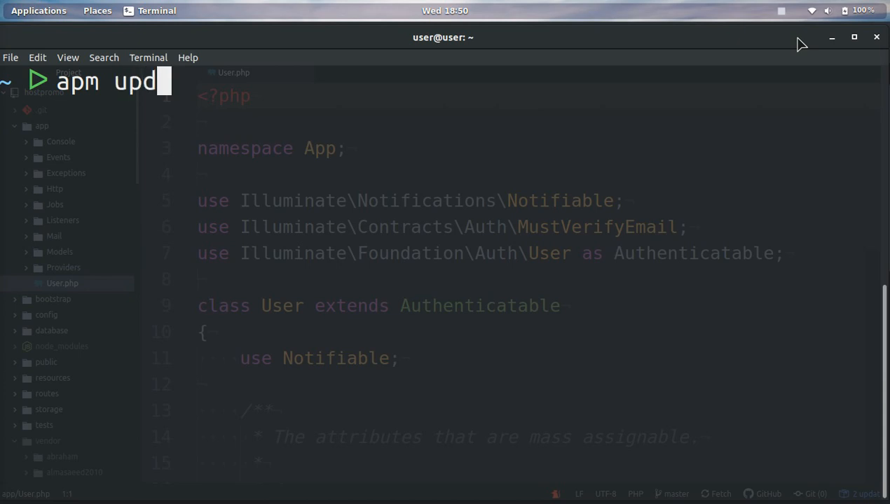
pyautogui.write('ate')
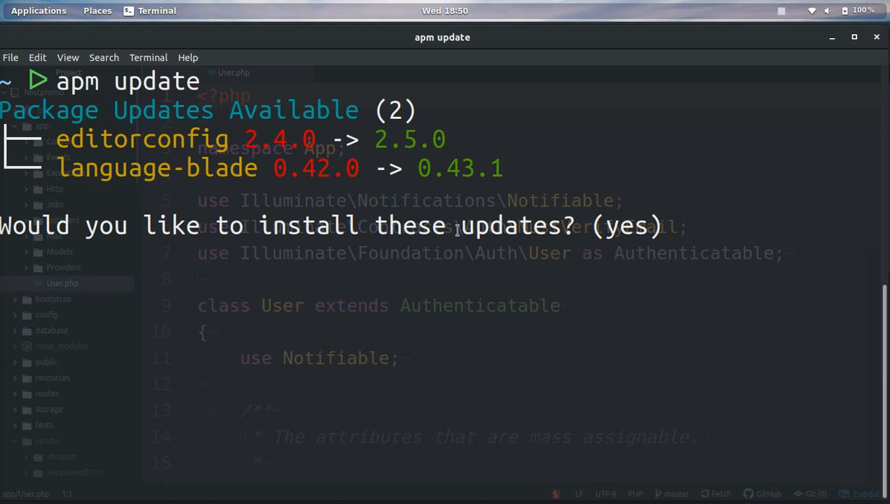
pyautogui.write('ye')
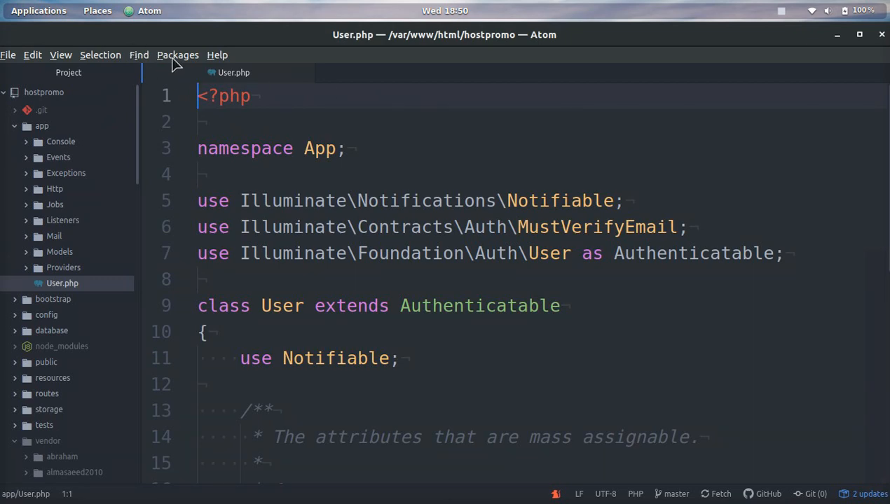
pyautogui.moveTo(32, 55)
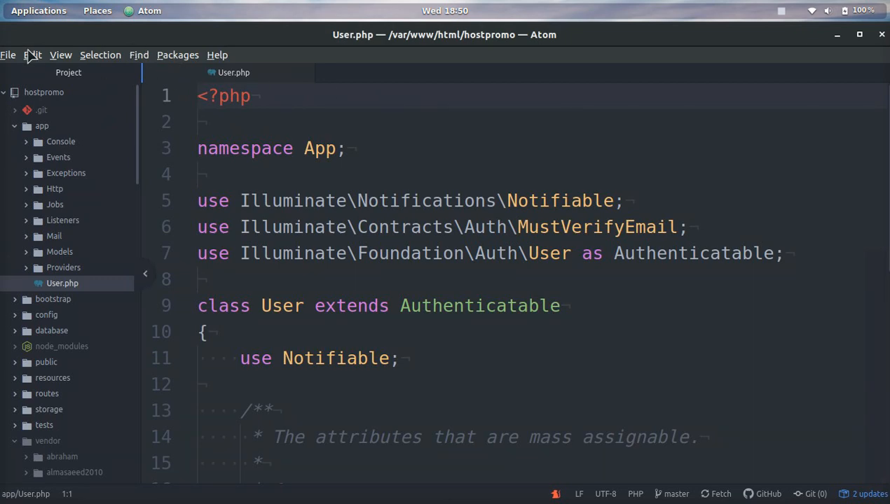
# - Bring up Atom's settings from the Edit menu Preferences
pyautogui.click(32, 55)
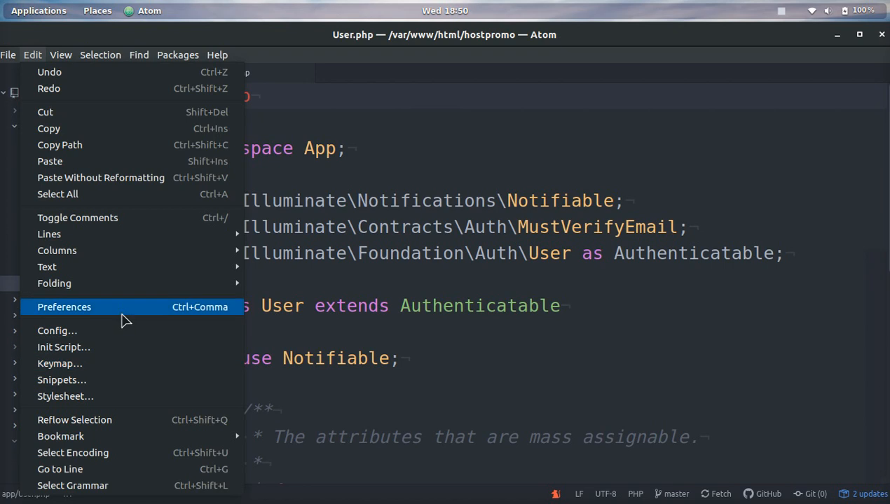
pyautogui.click(65, 307)
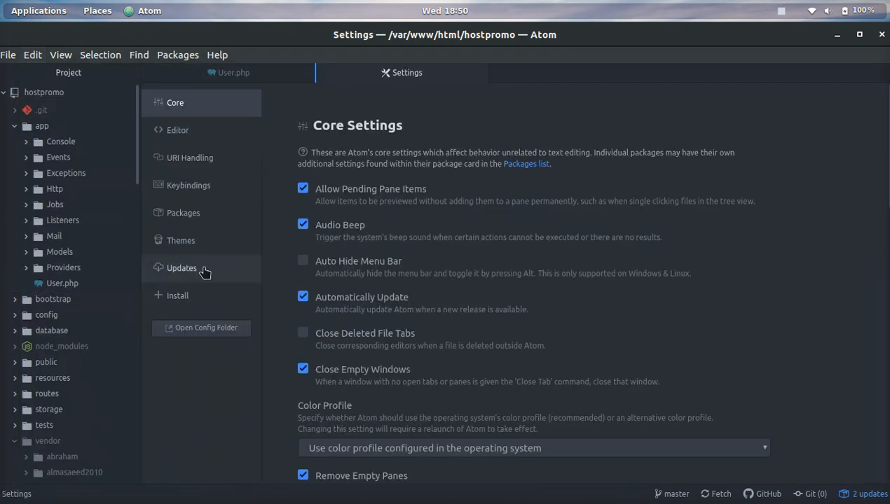
# - Show the Updates pane and start Update All for editorconfig and language-blade
pyautogui.click(182, 267)
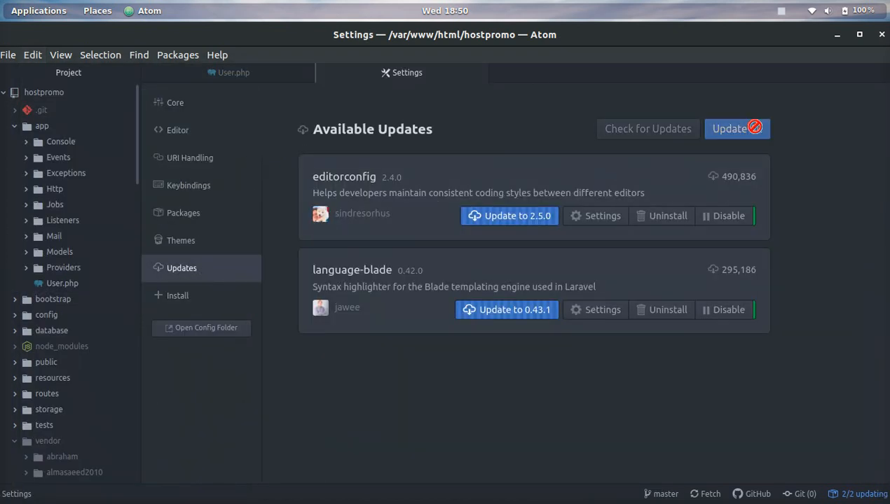
pyautogui.moveTo(827, 138)
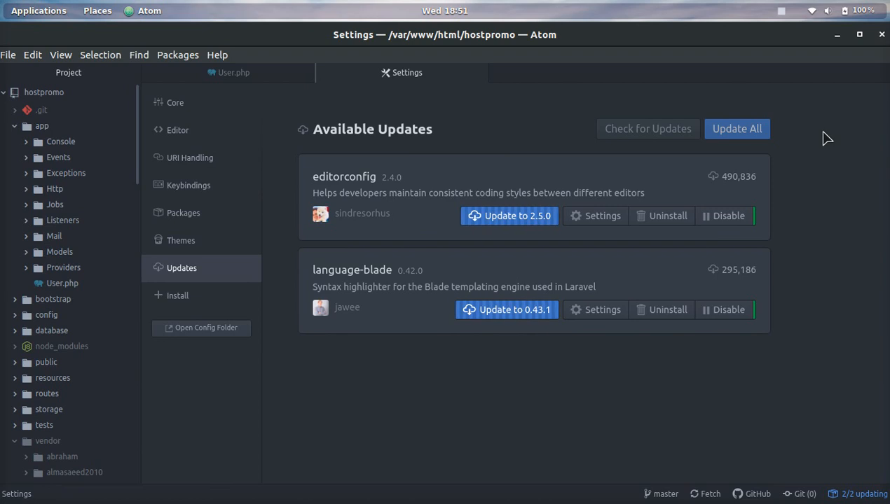
pyautogui.click(507, 310)
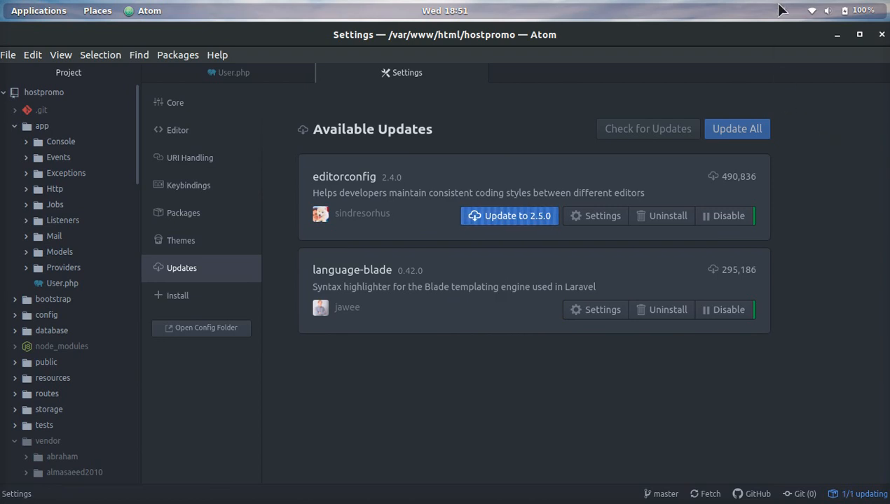